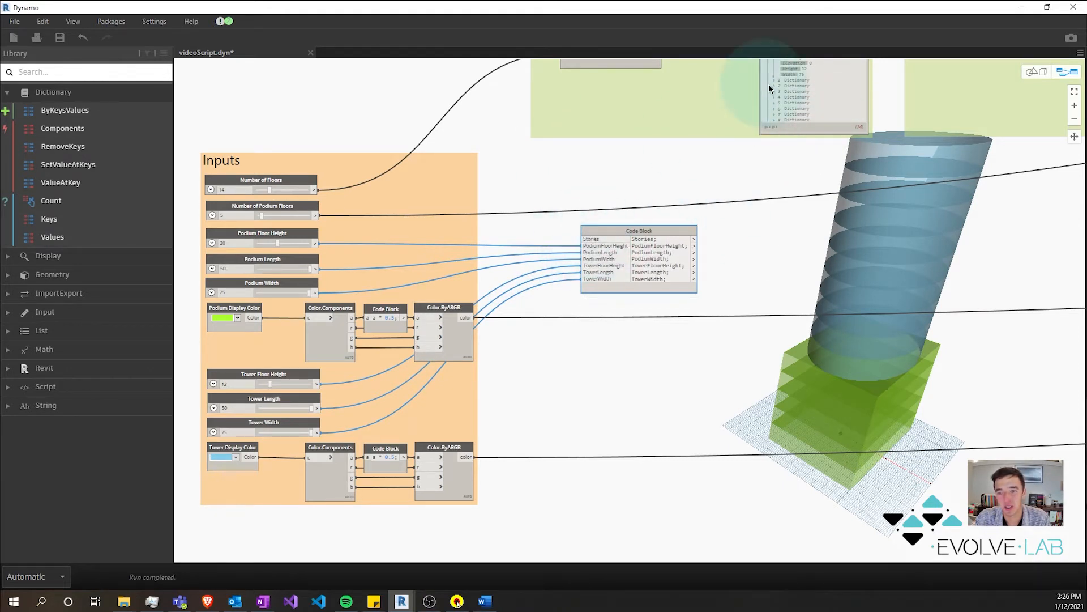
mouse_move(619, 232)
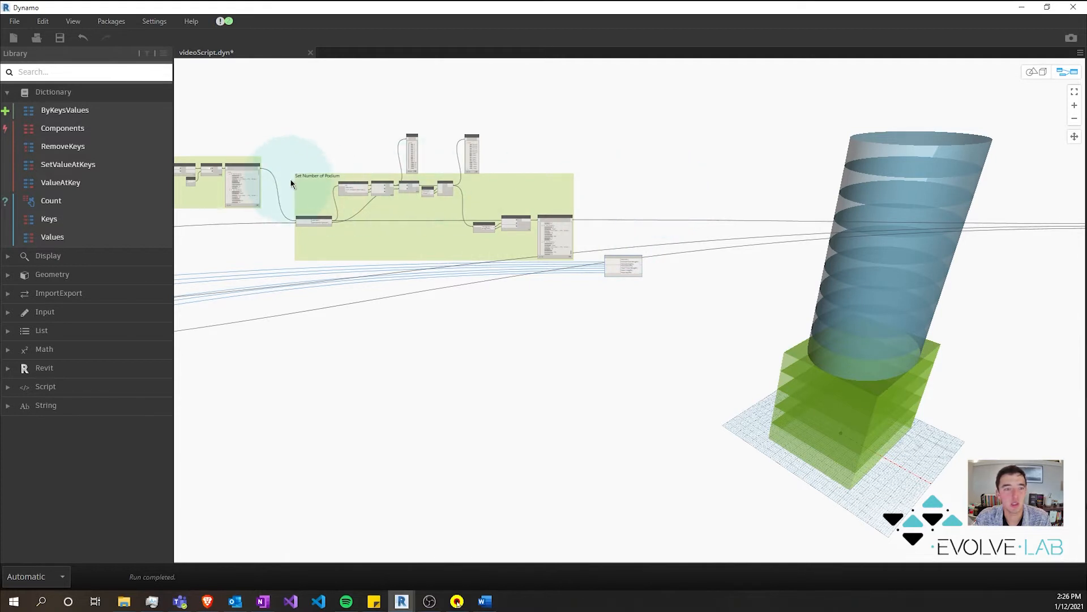
mouse_move(487, 204)
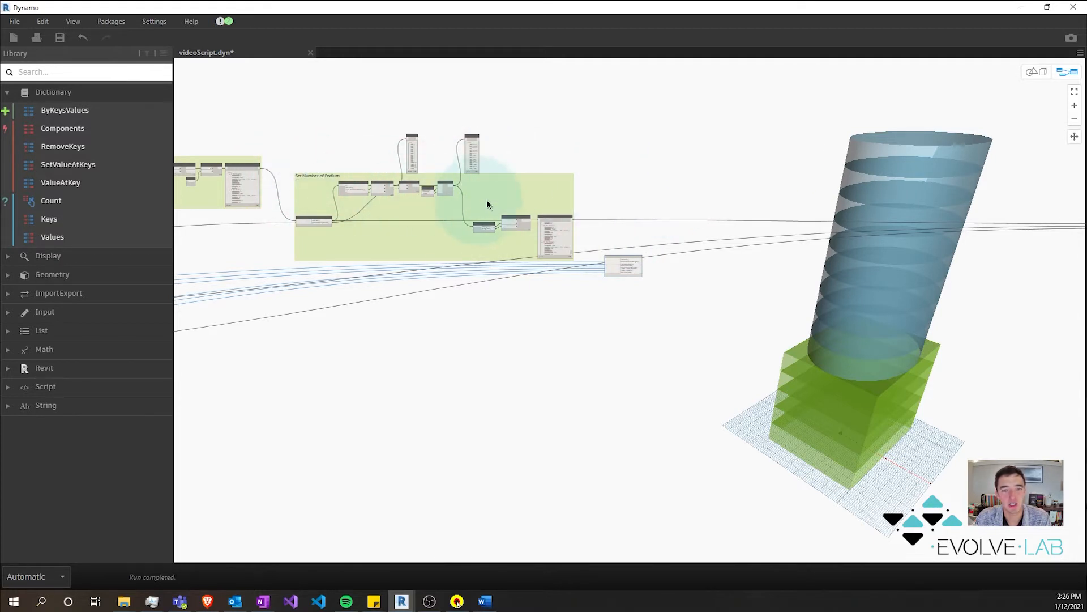
mouse_move(394, 197)
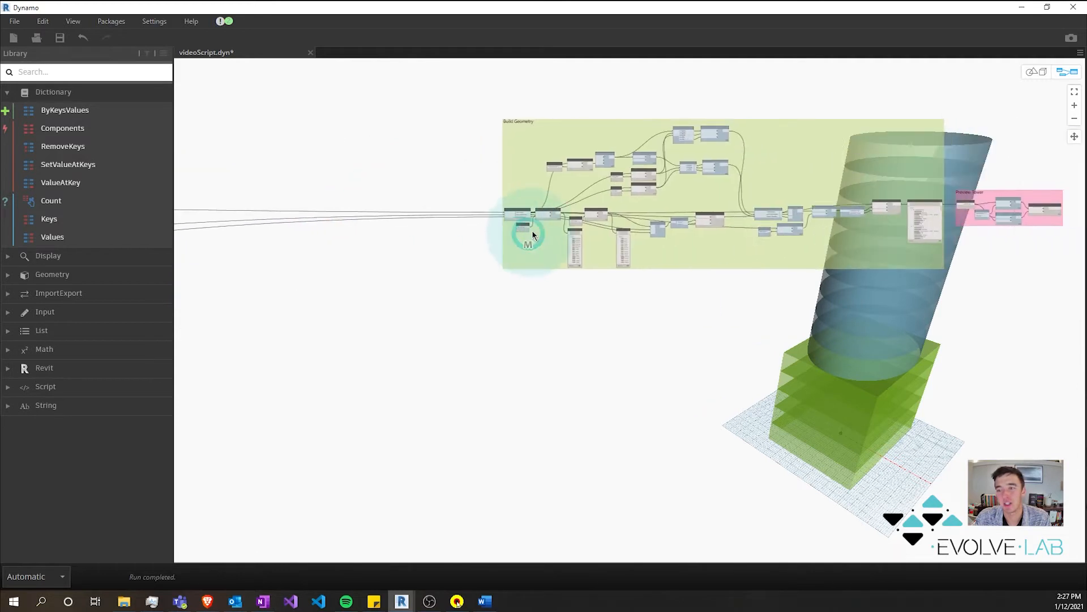
mouse_move(686, 149)
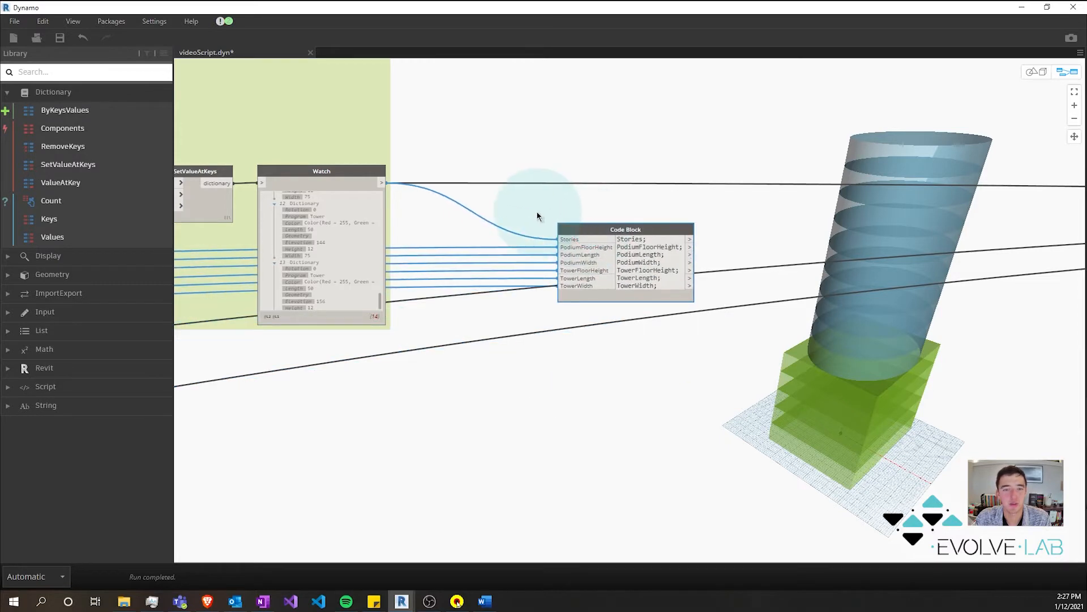
Step: Type a code block listing the dictionary keys "Height", "Length" and "Width"
scroll(down, 3)
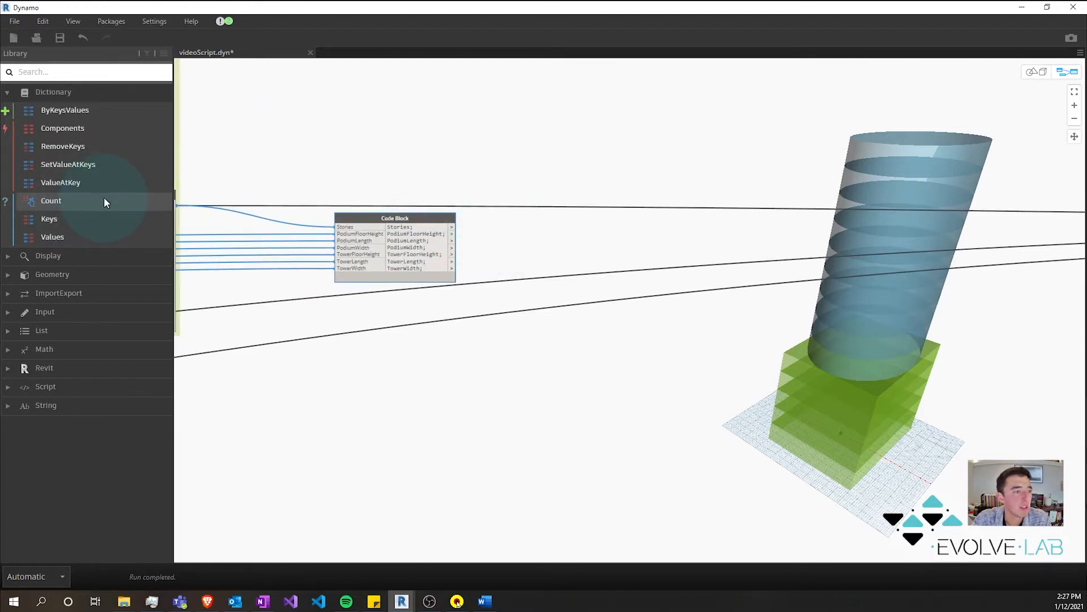
mouse_move(97, 169)
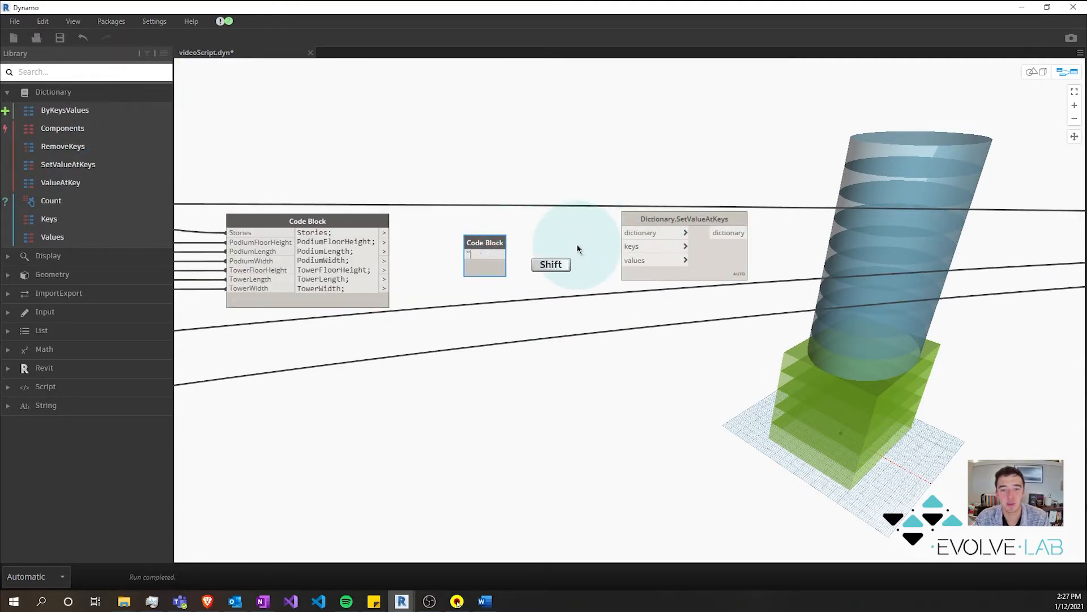
text("Height";)
text("Lengt)
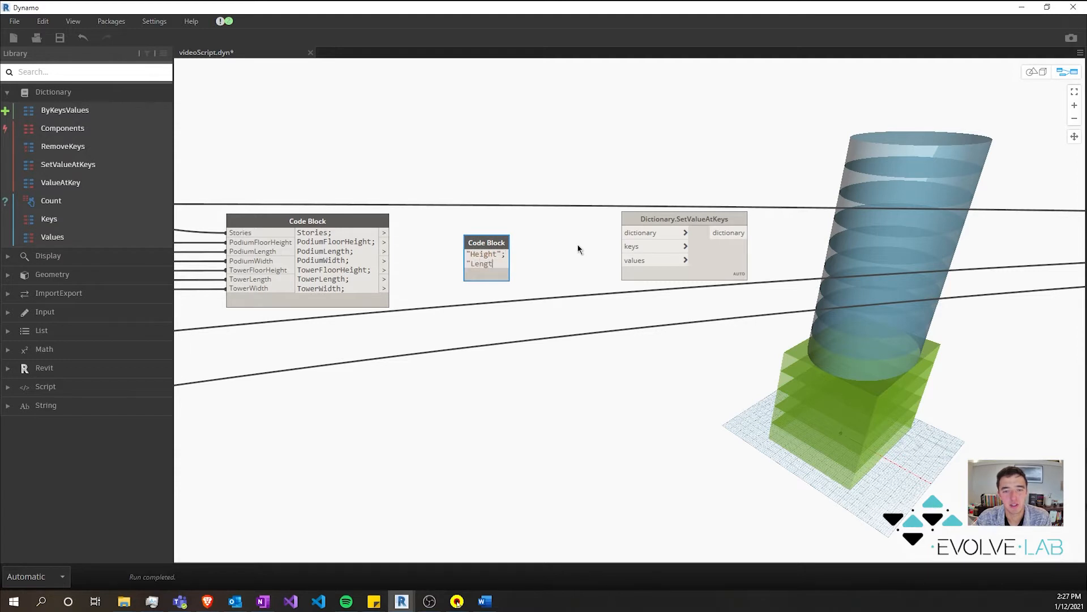
text(")
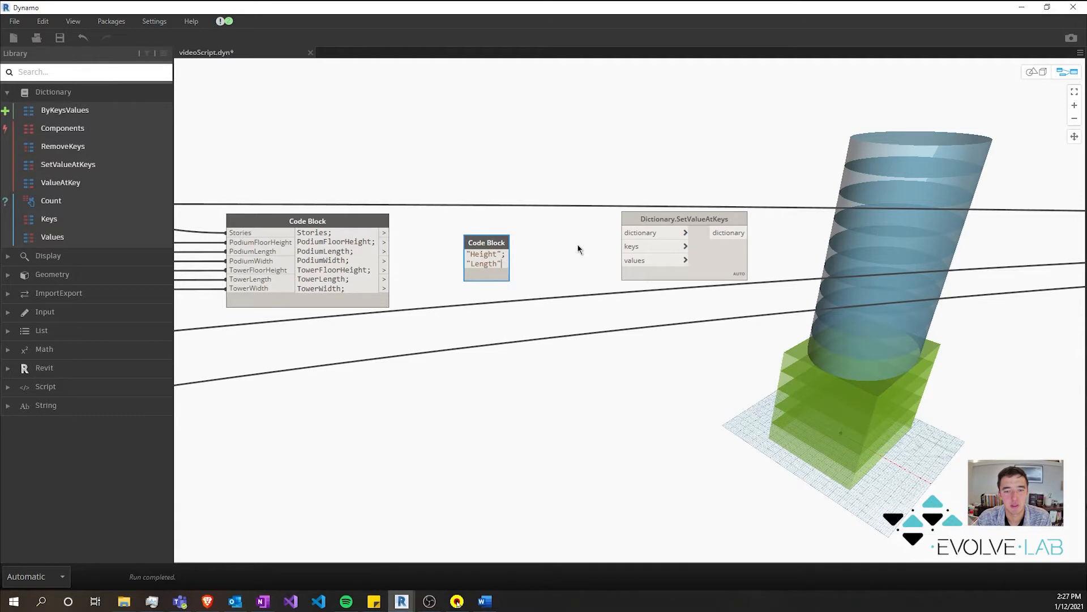
text("Width)
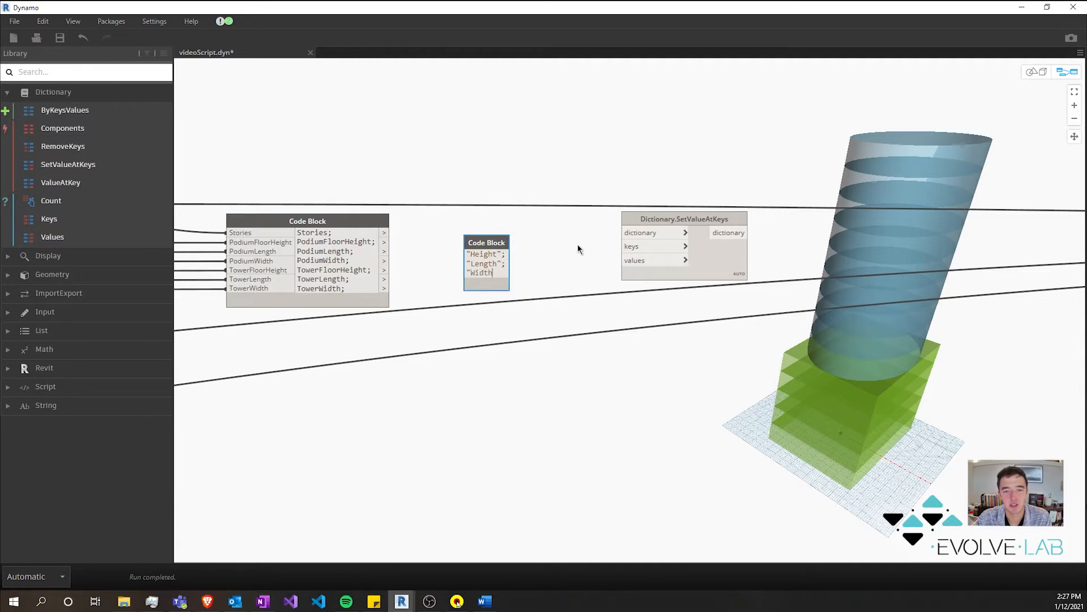
text(;)
text("Program";)
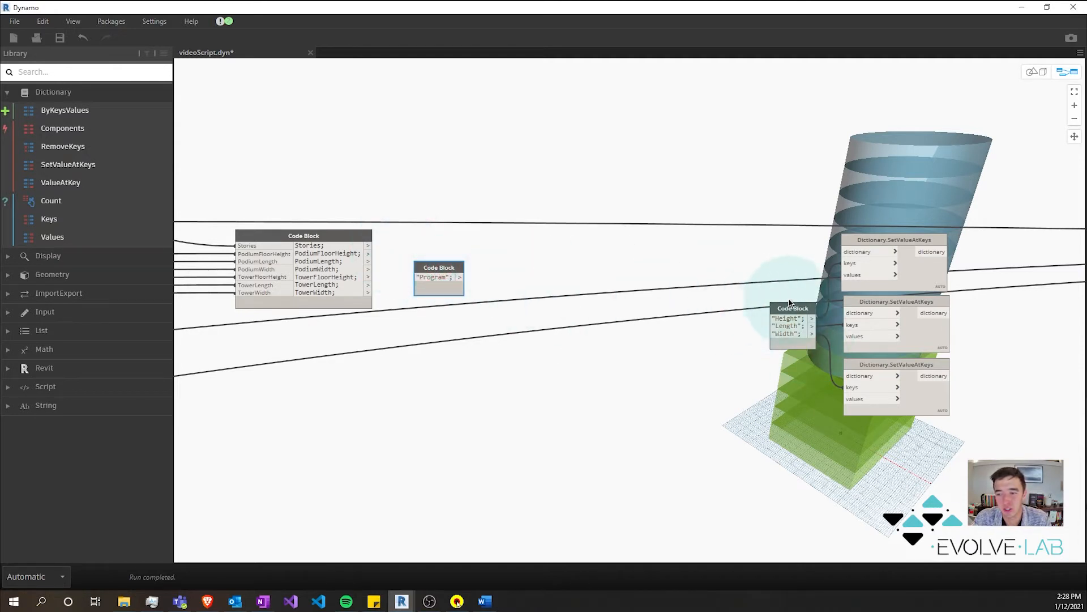
mouse_move(560, 281)
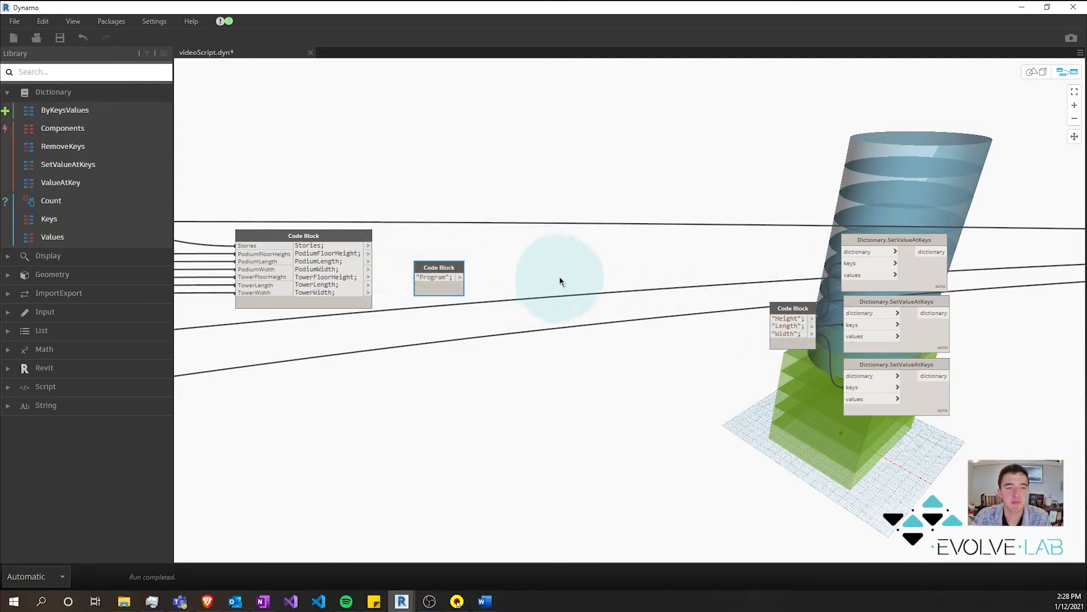
mouse_move(89, 147)
text(watch)
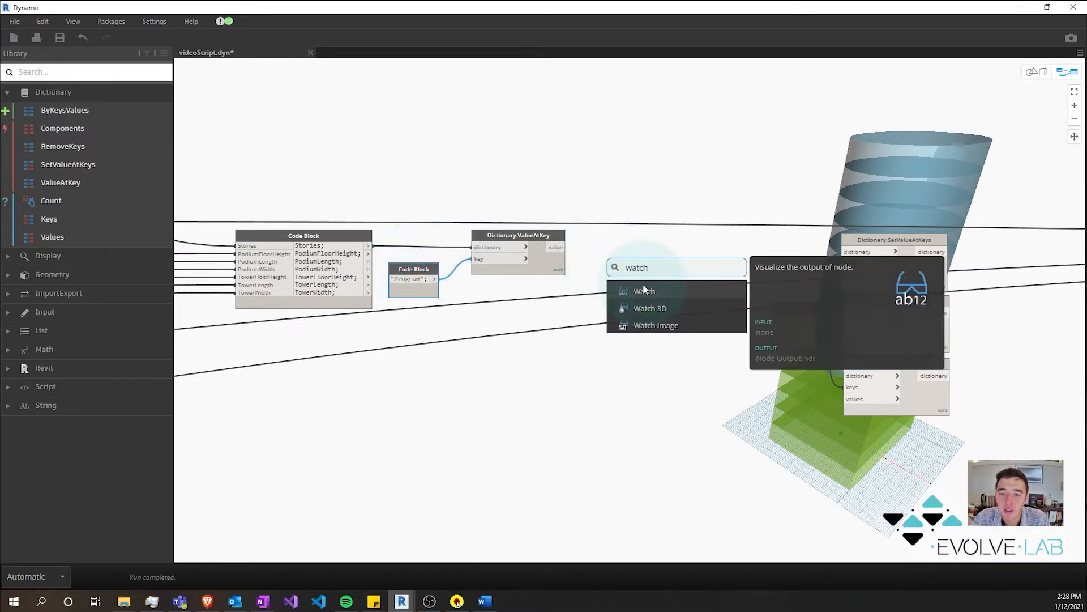
Step: Compare Program values against a "Podium" code block with List.Equals and add a Watch
click(643, 290)
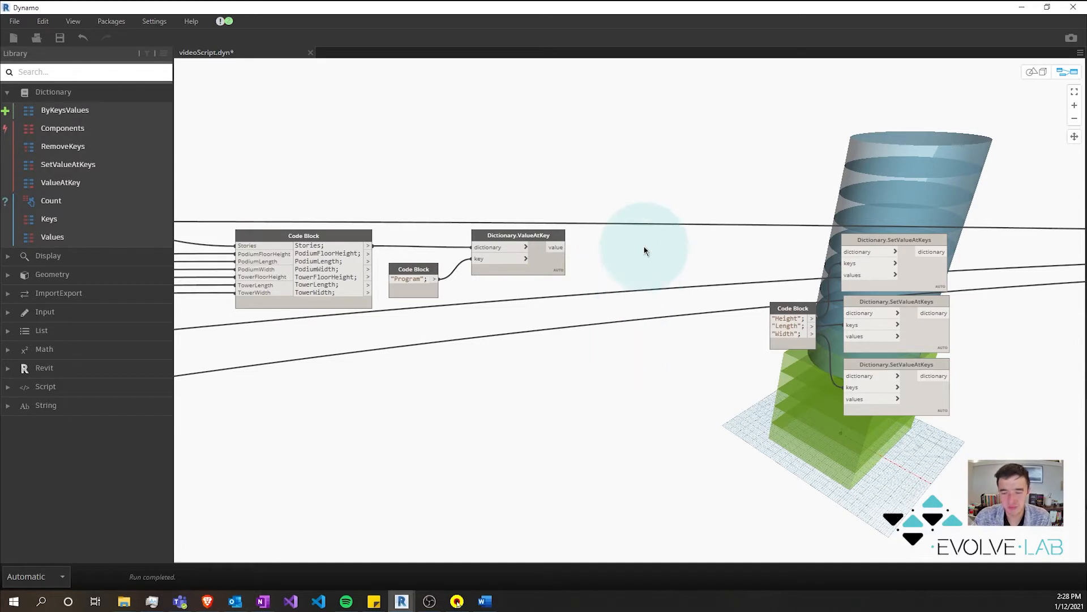
text(equal)
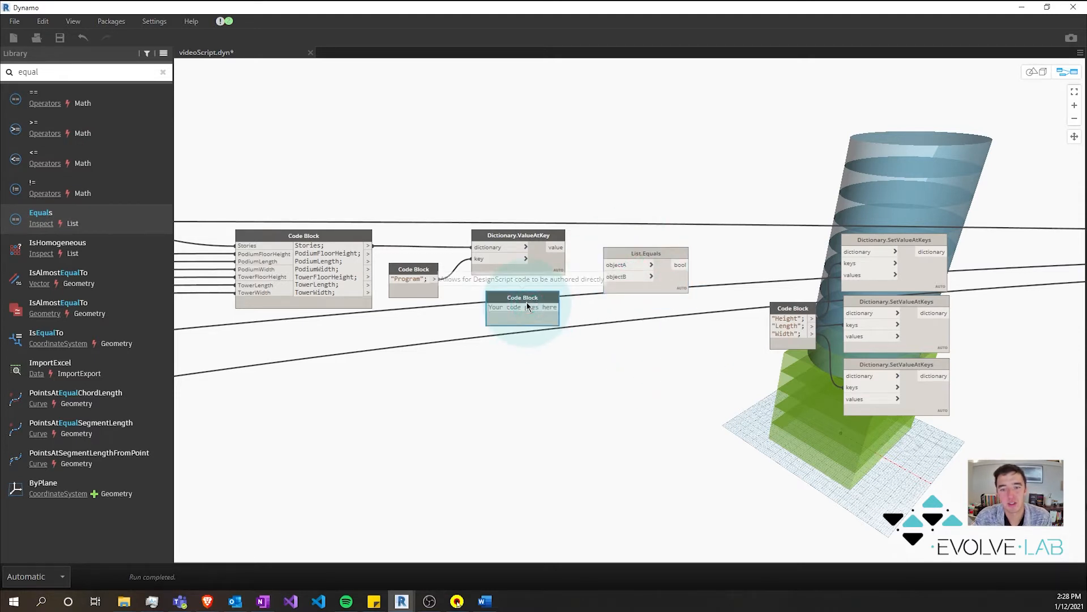
text(Podium)
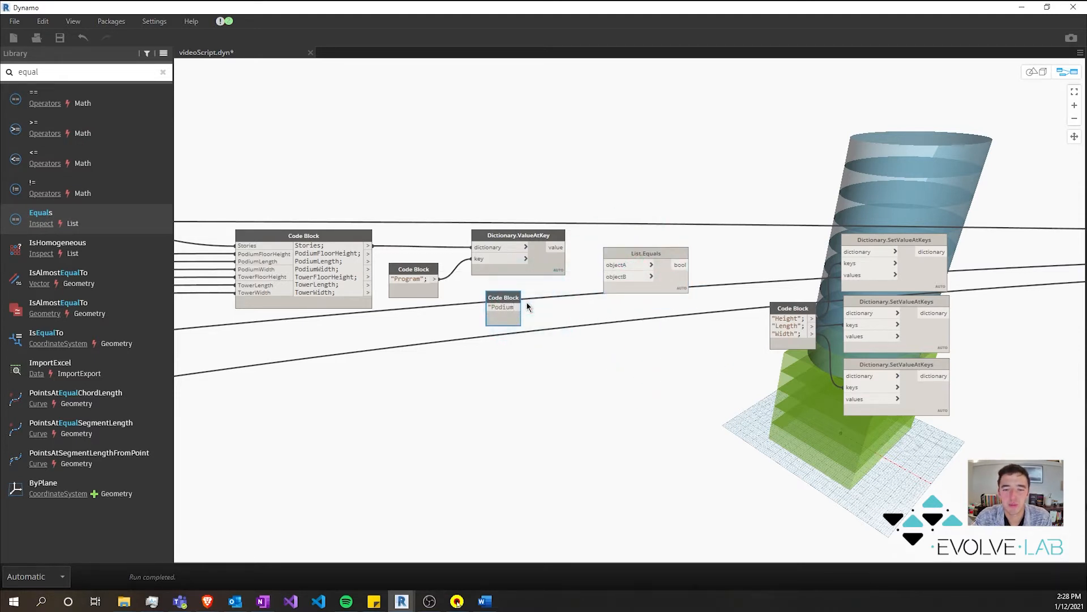
click(509, 307)
text(watch)
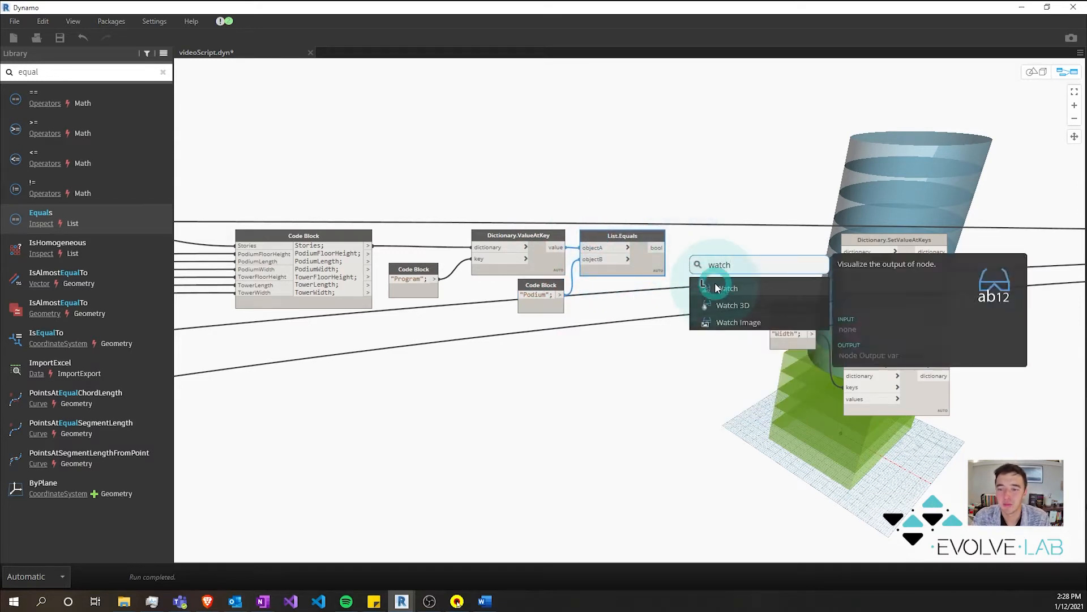
click(726, 288)
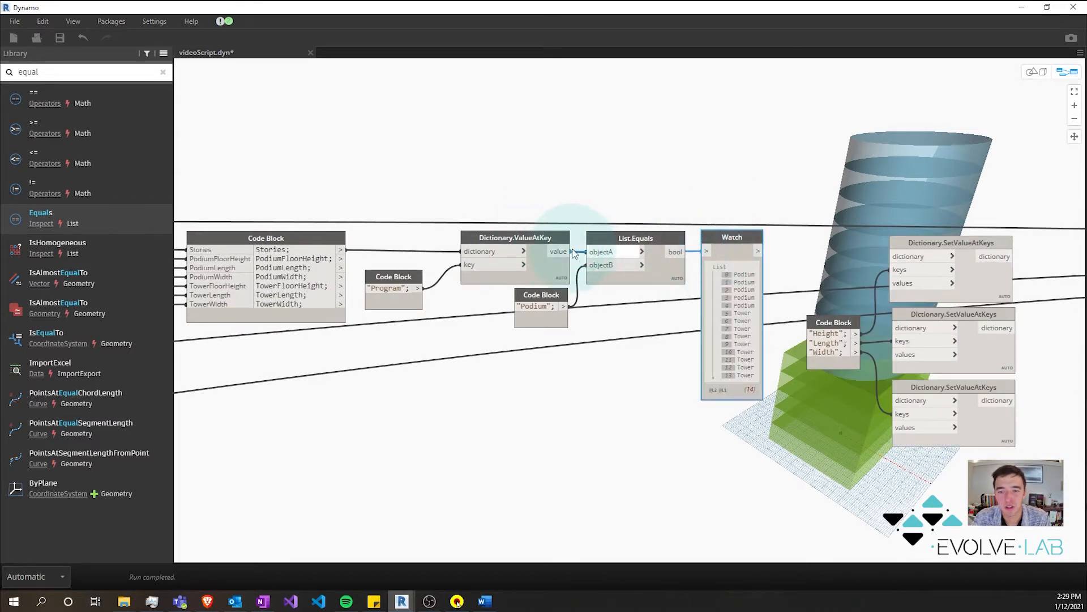
right_click(635, 251)
text(If)
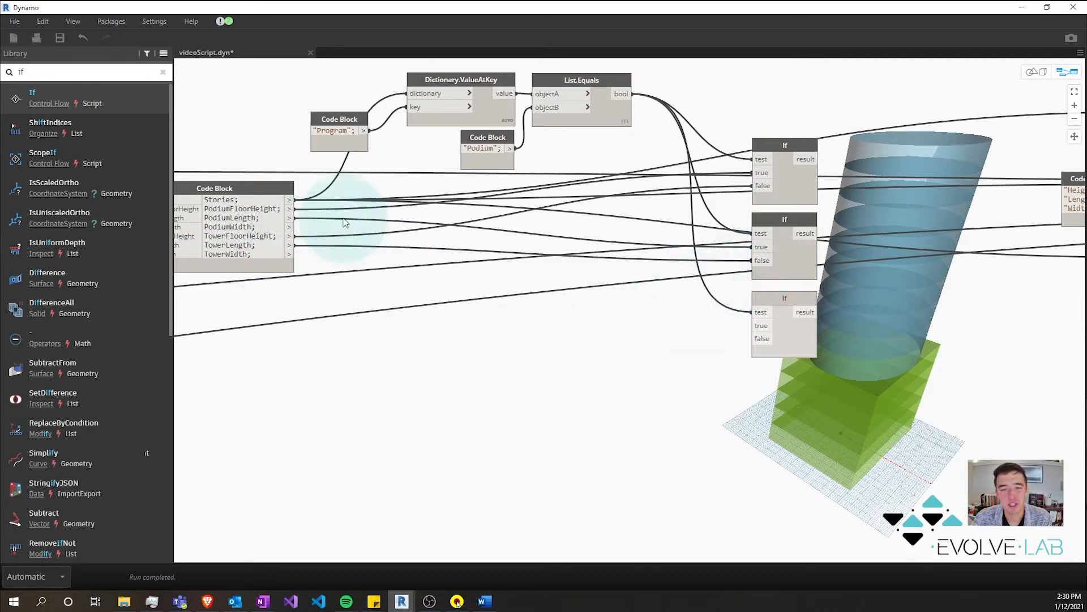
mouse_move(326, 260)
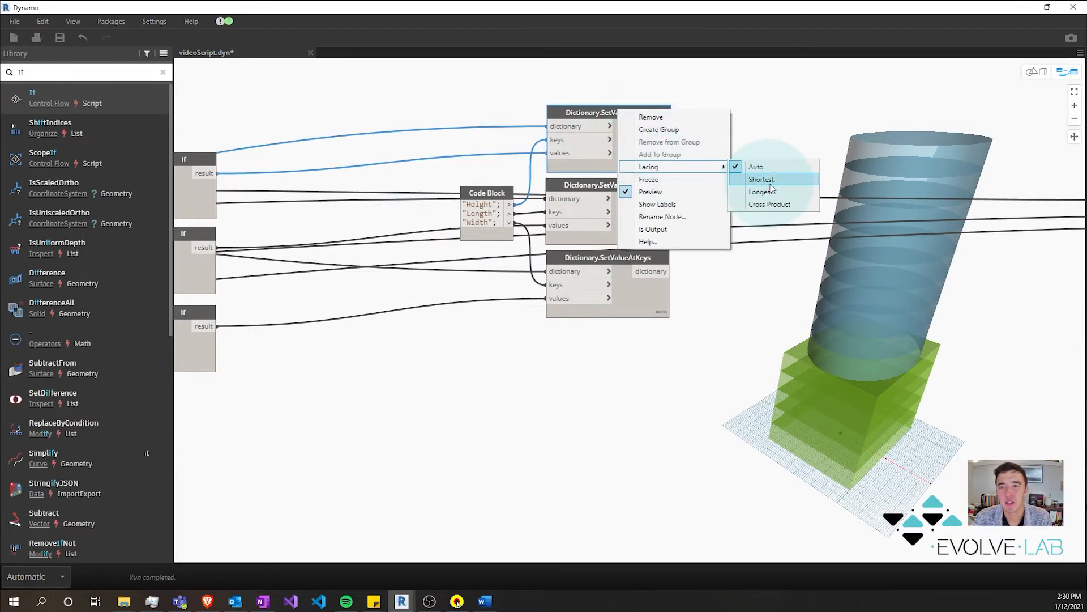
Step: Change SetValueAtKeys lacing and add a Watch to inspect the updated dictionaries
click(760, 179)
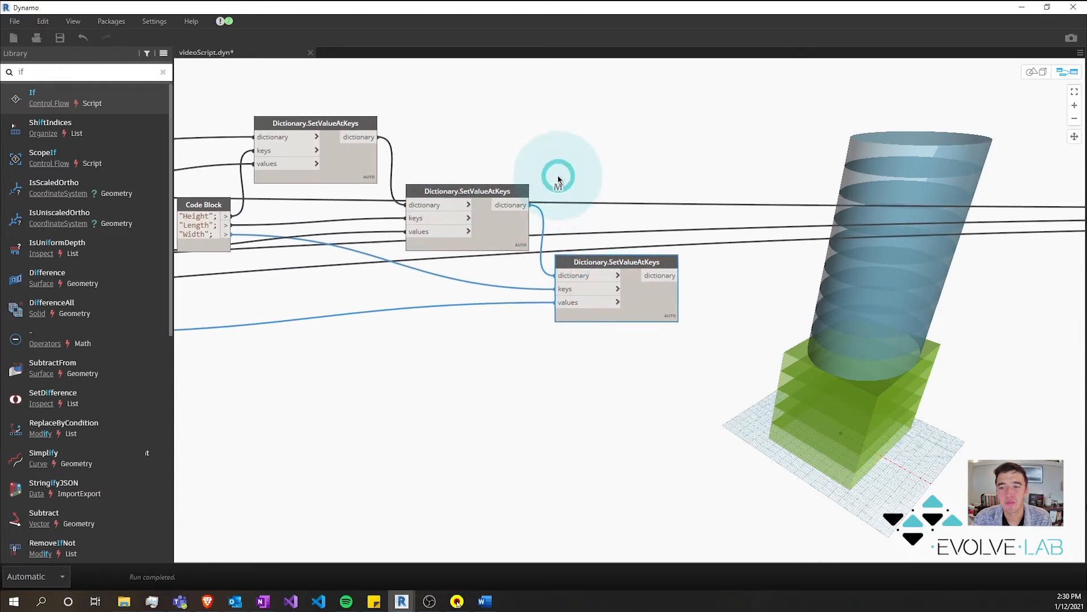
mouse_move(340, 129)
text(wat)
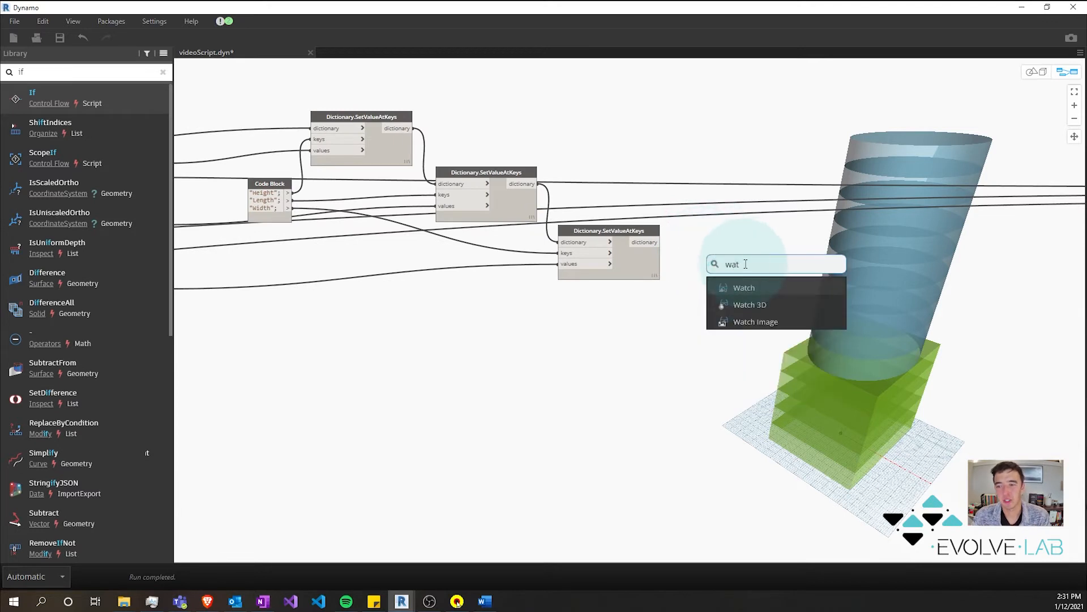
click(744, 287)
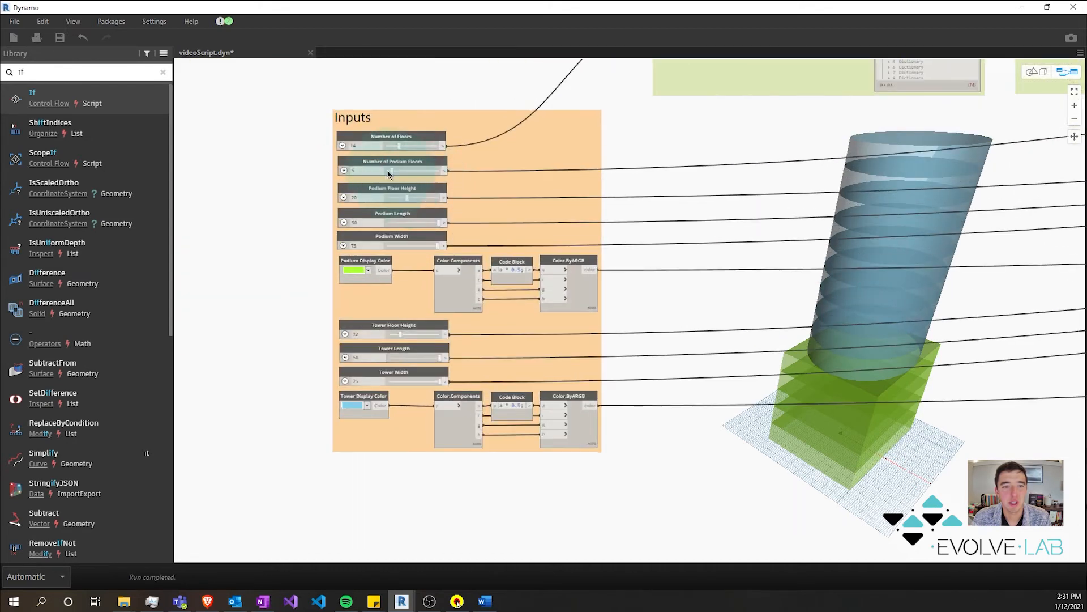
scroll(up, 3)
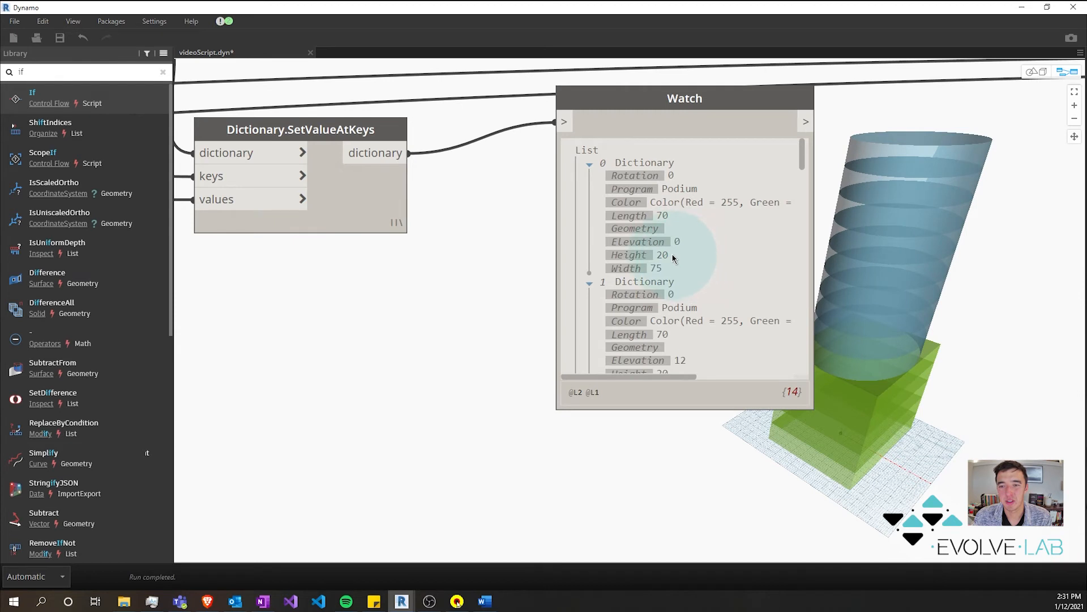
scroll(down, 3)
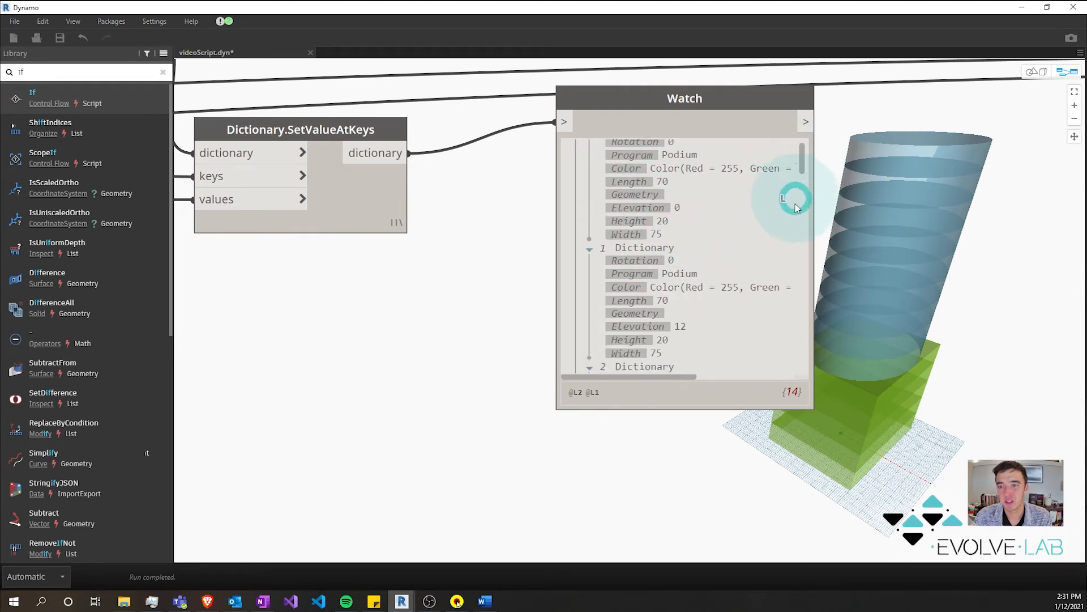
scroll(down, 3)
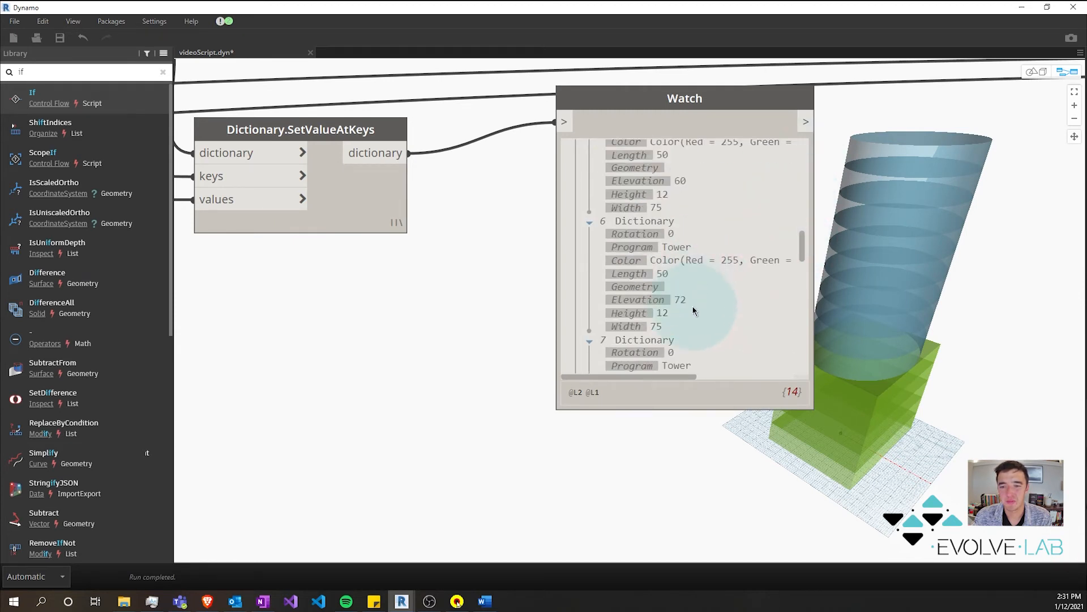
mouse_move(642, 284)
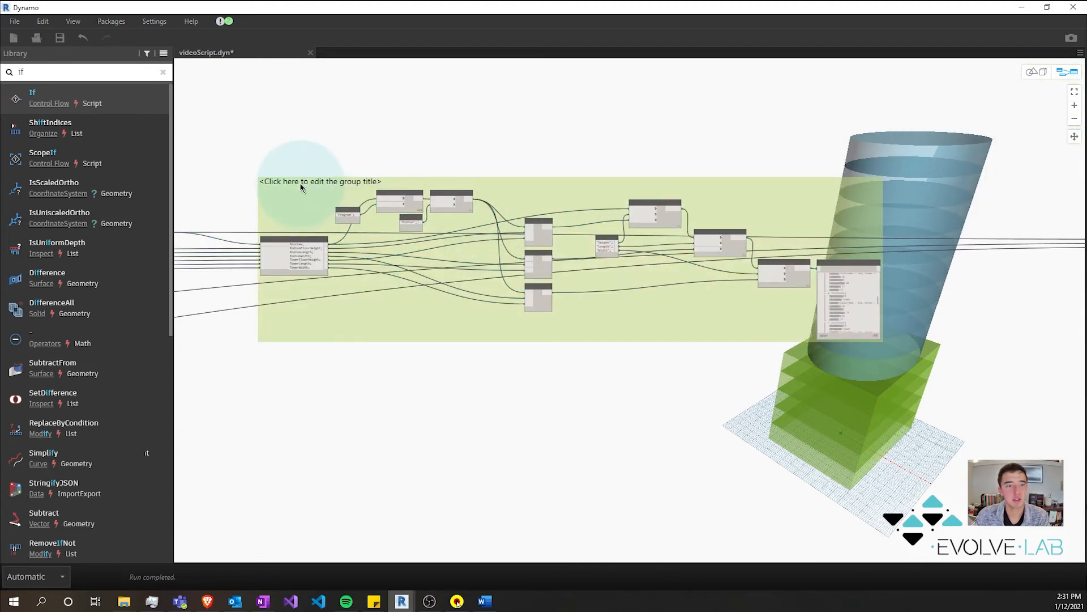
Step: Title the new node group "Set Height, Width, Length"
text(Set)
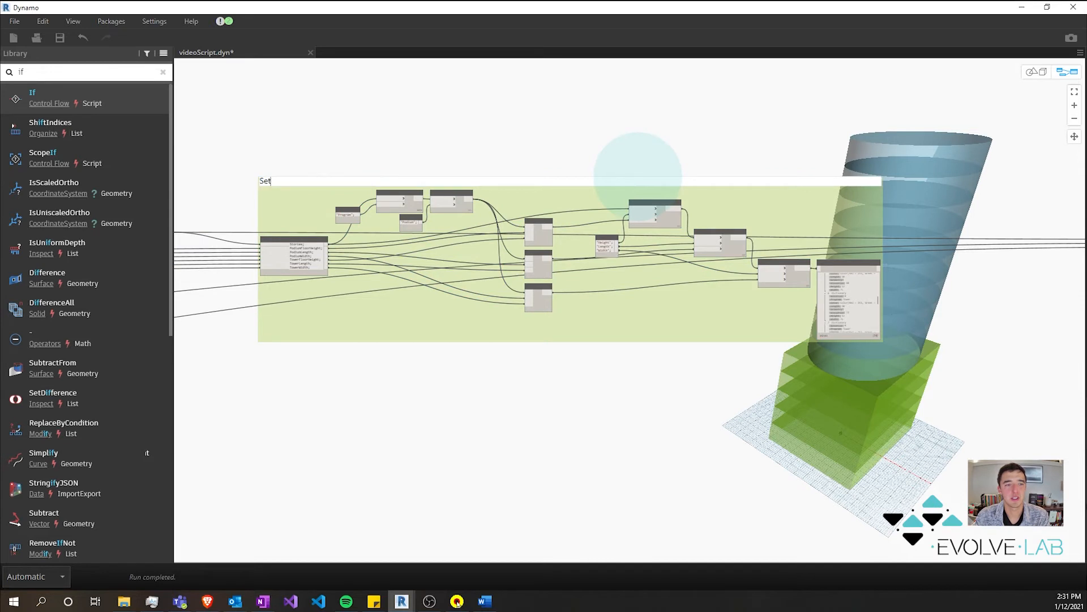
text(Height)
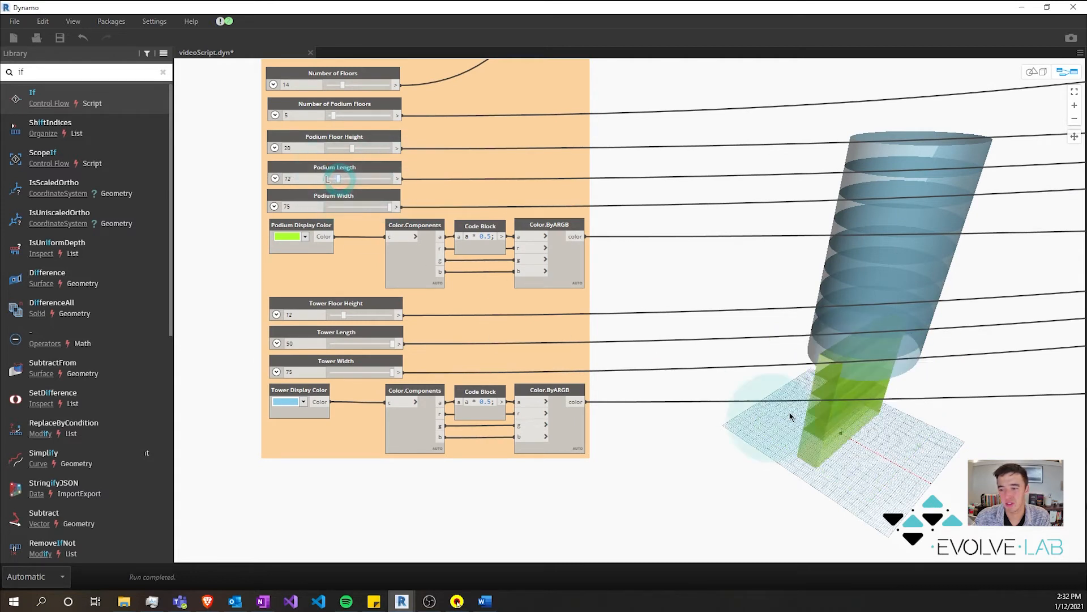
Step: Set the Podium Length slider to 70 and Podium Floor Height to 2
drag(331, 178, 389, 178)
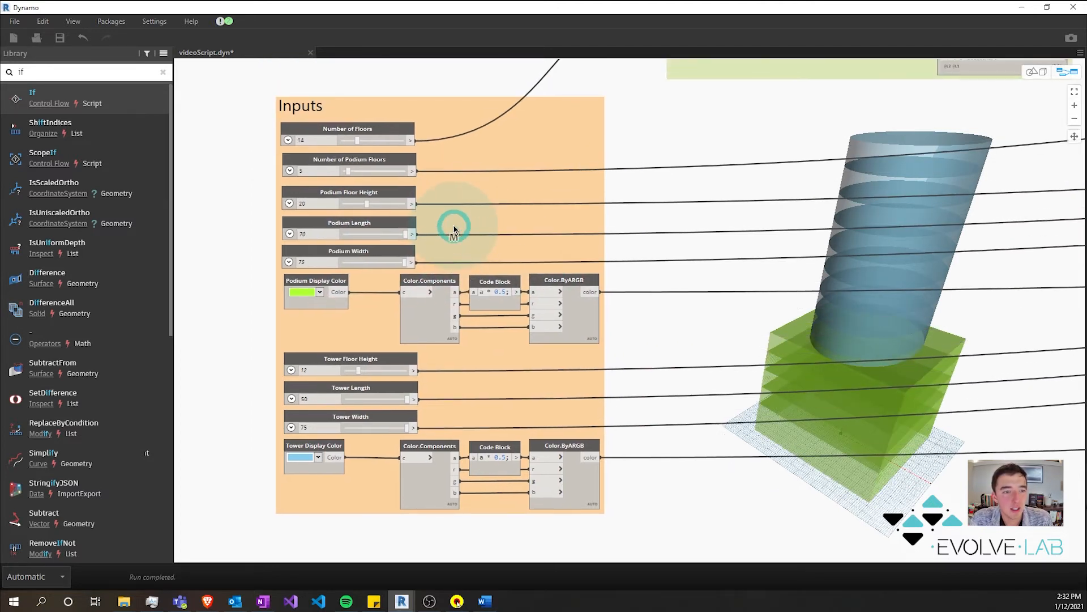
drag(368, 204, 380, 204)
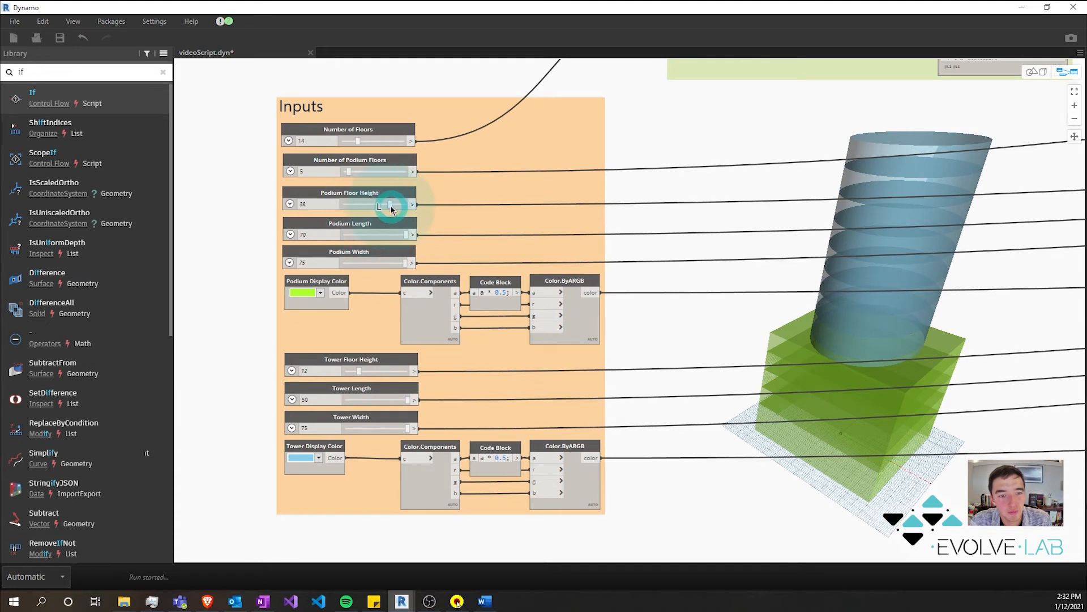
drag(380, 204, 331, 203)
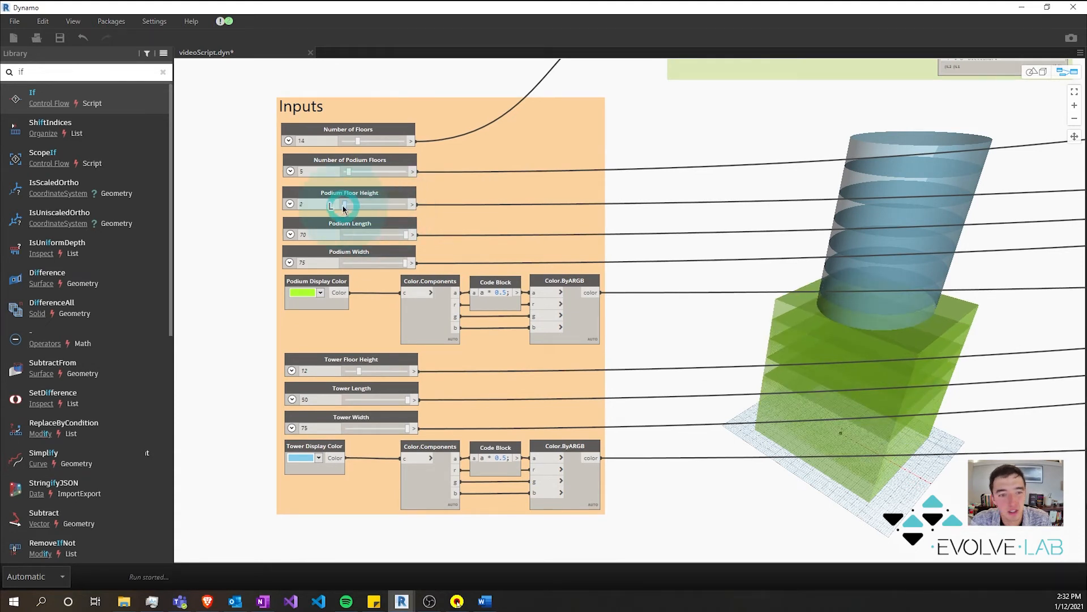
drag(345, 204, 335, 204)
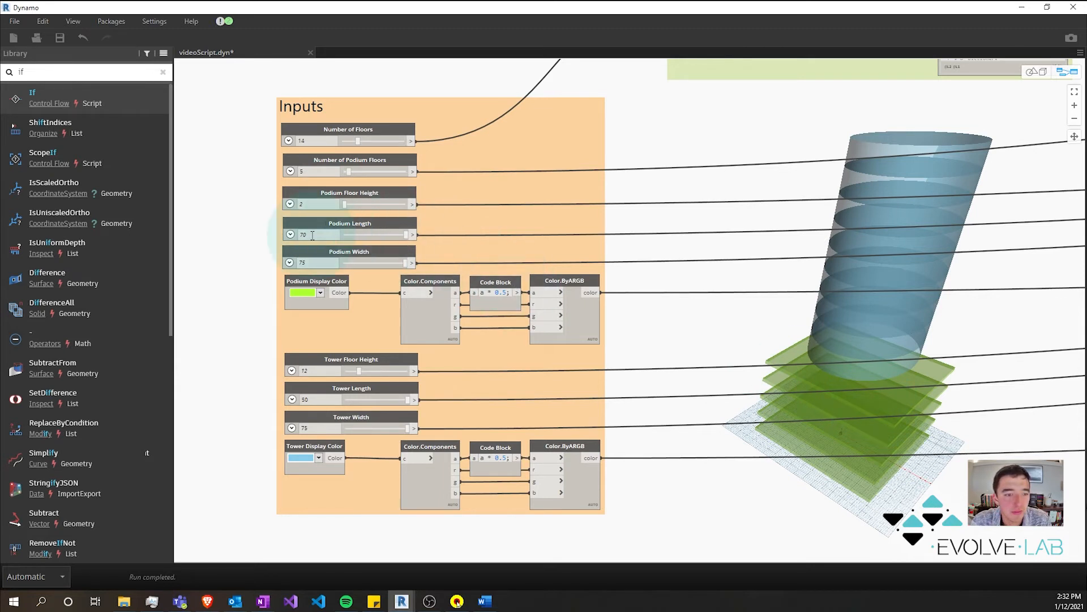
mouse_move(321, 243)
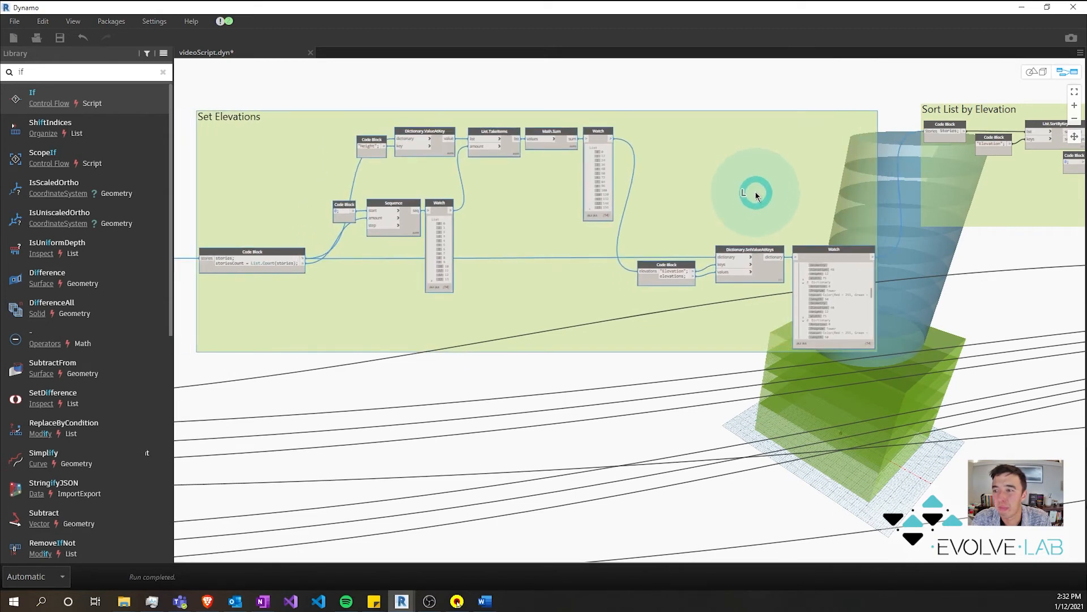
scroll(down, 3)
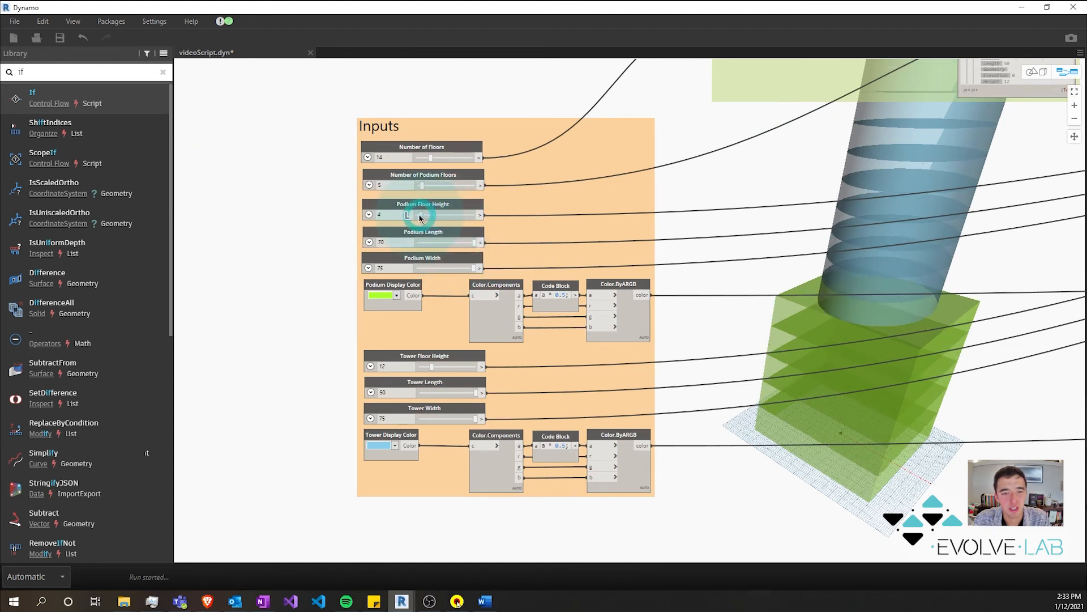
Step: Lower Podium Floor Height to 2, then raise it back to 20
drag(409, 214, 395, 214)
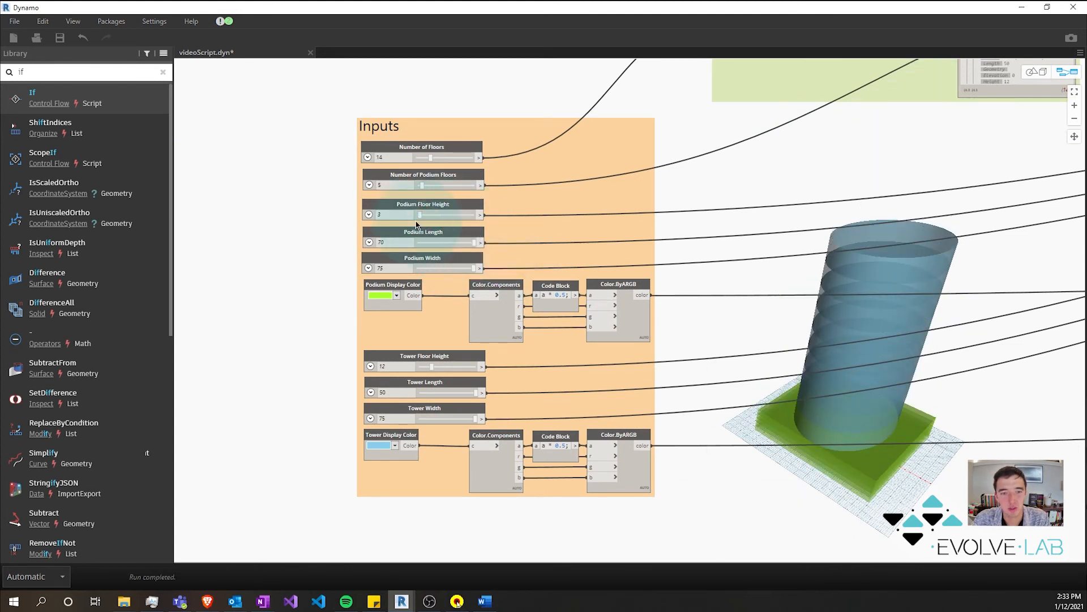
drag(389, 214, 437, 214)
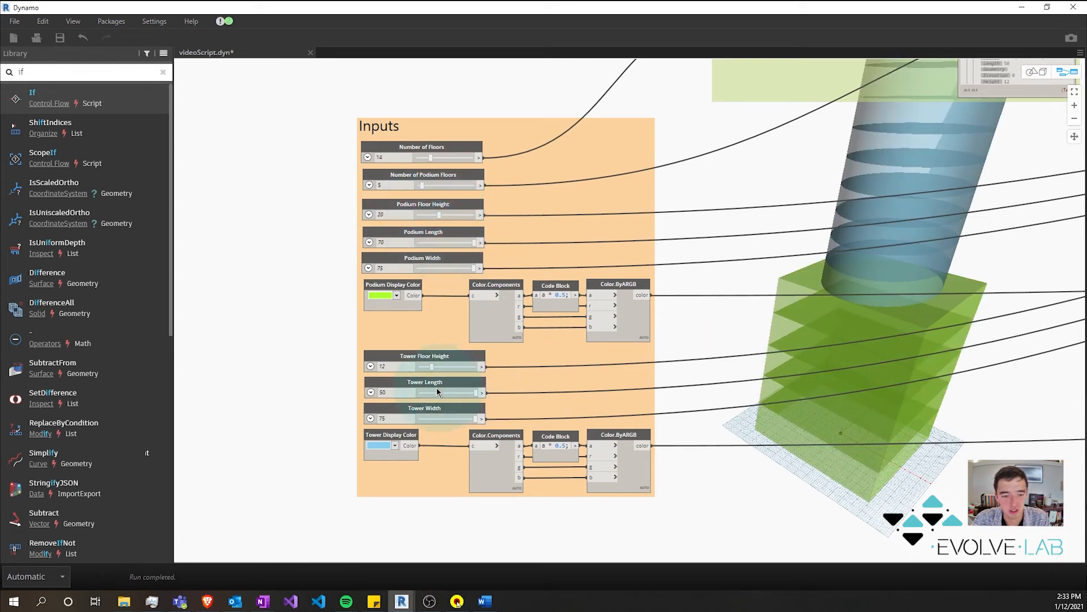
scroll(down, 3)
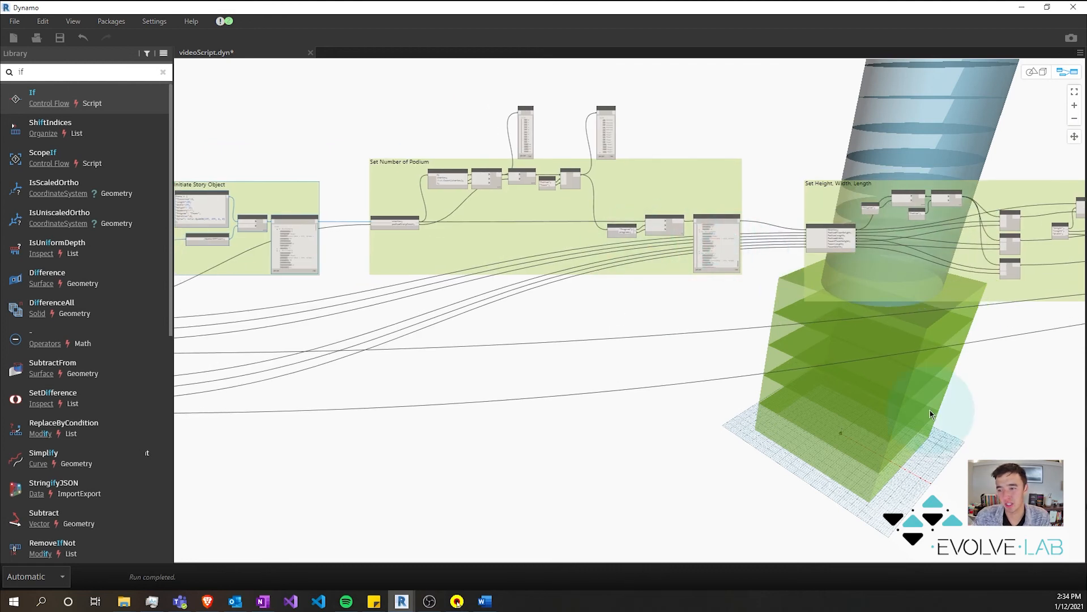
mouse_move(788, 357)
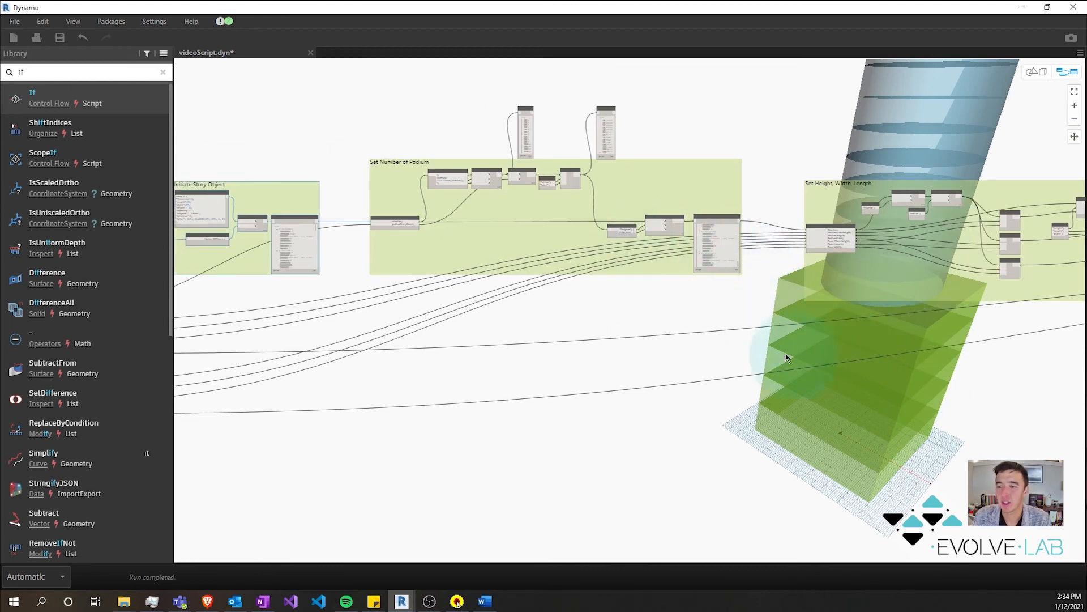
mouse_move(748, 248)
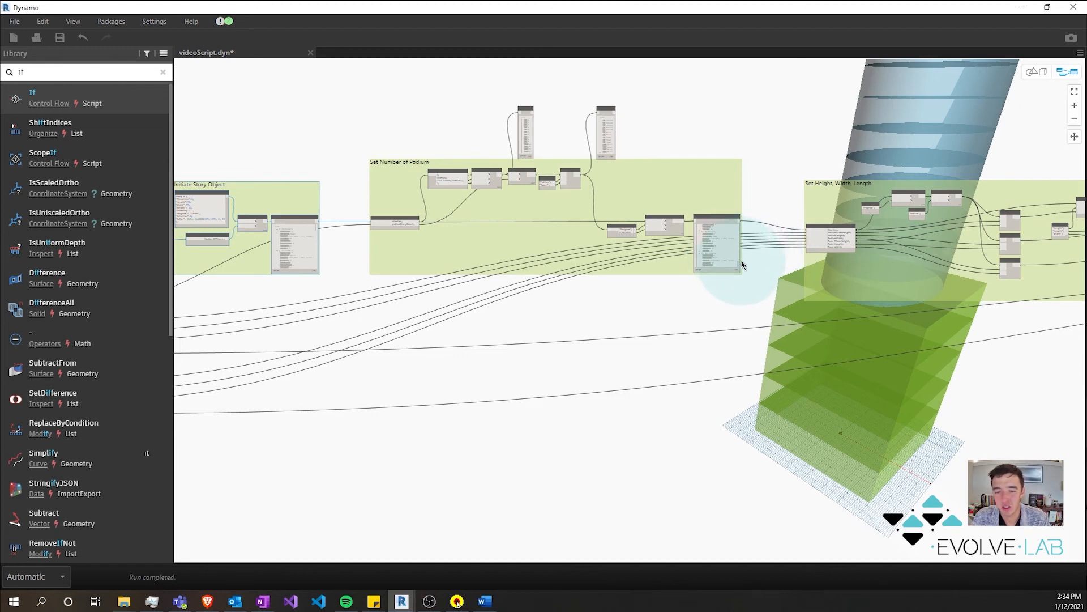
mouse_move(732, 287)
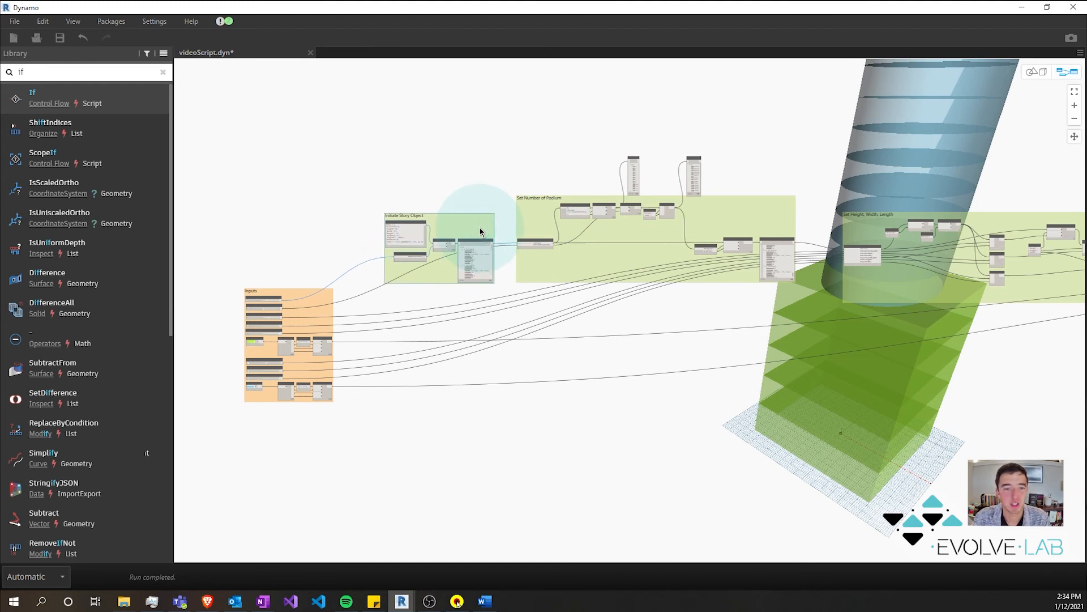
mouse_move(669, 351)
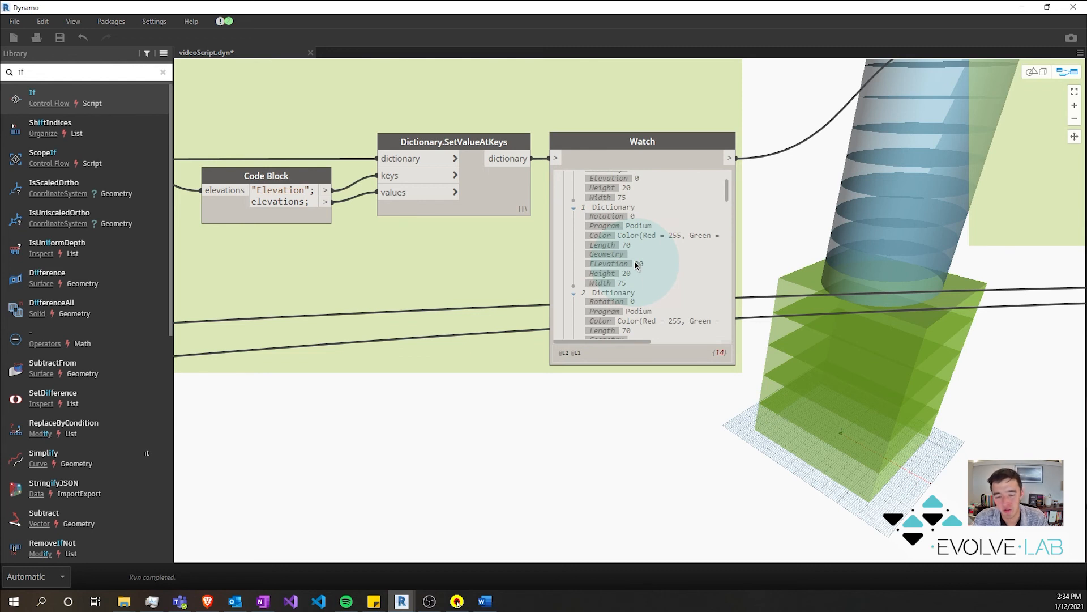
mouse_move(789, 311)
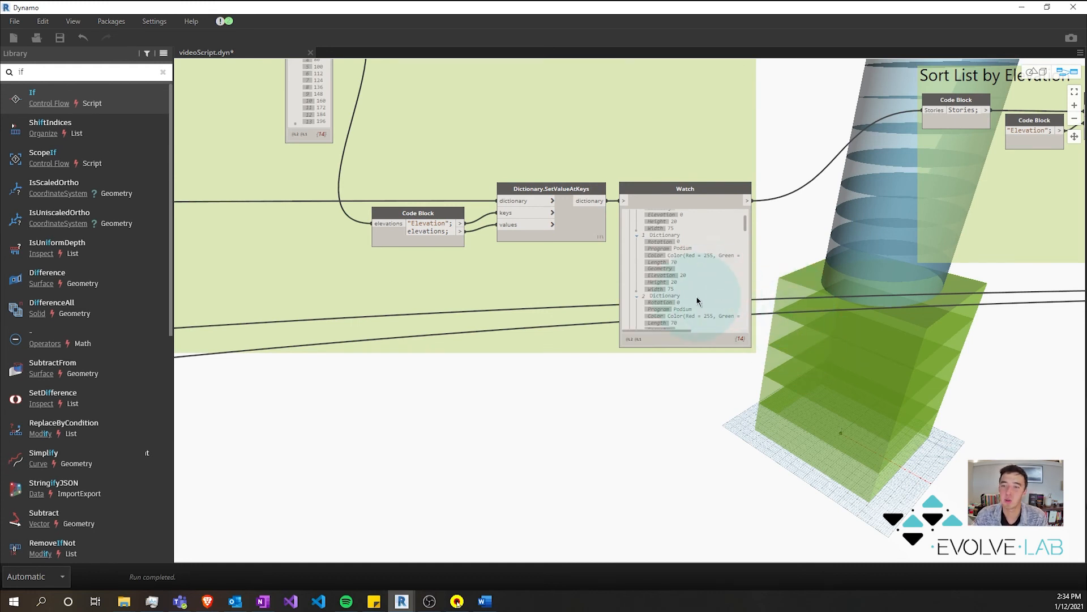
mouse_move(741, 290)
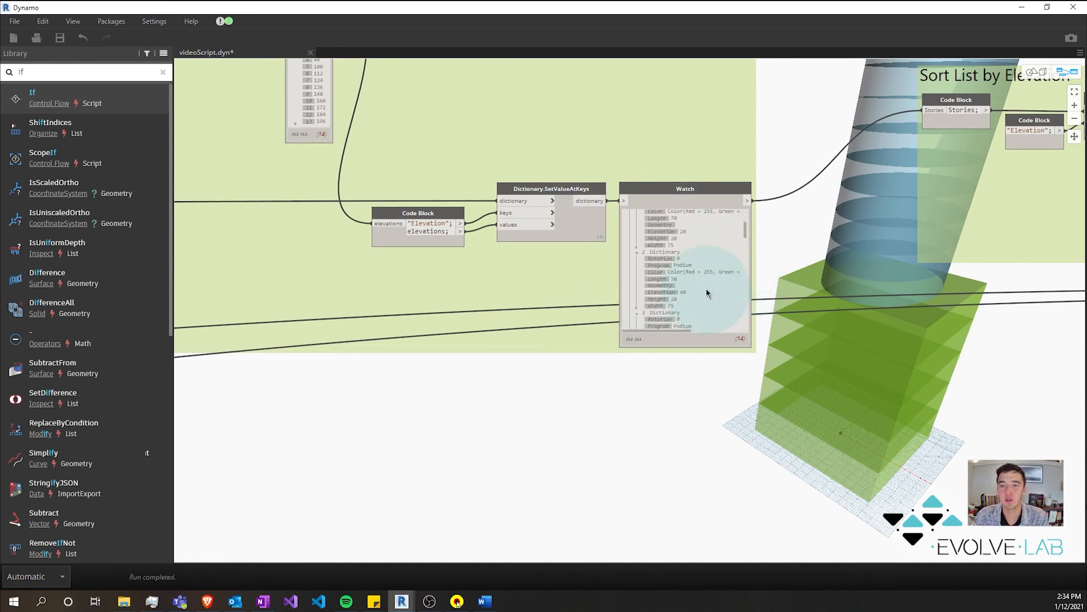
mouse_move(659, 267)
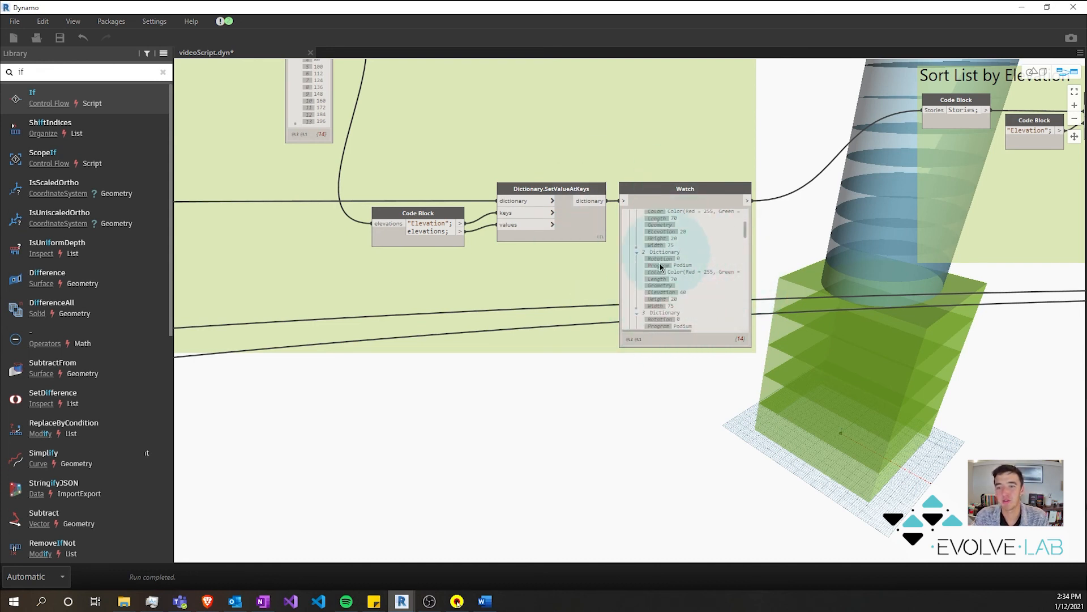
scroll(down, 3)
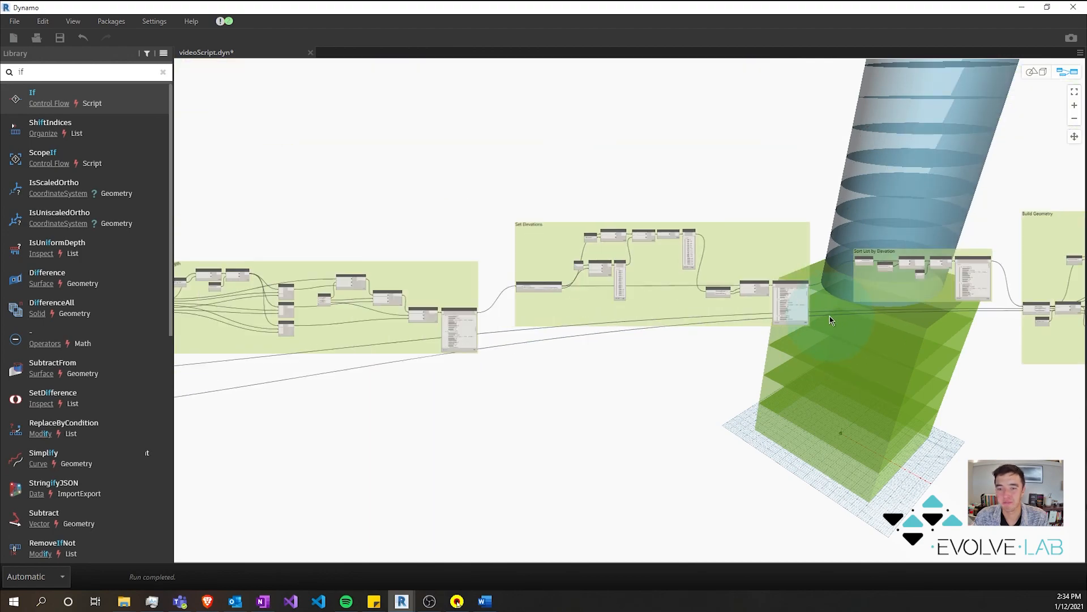